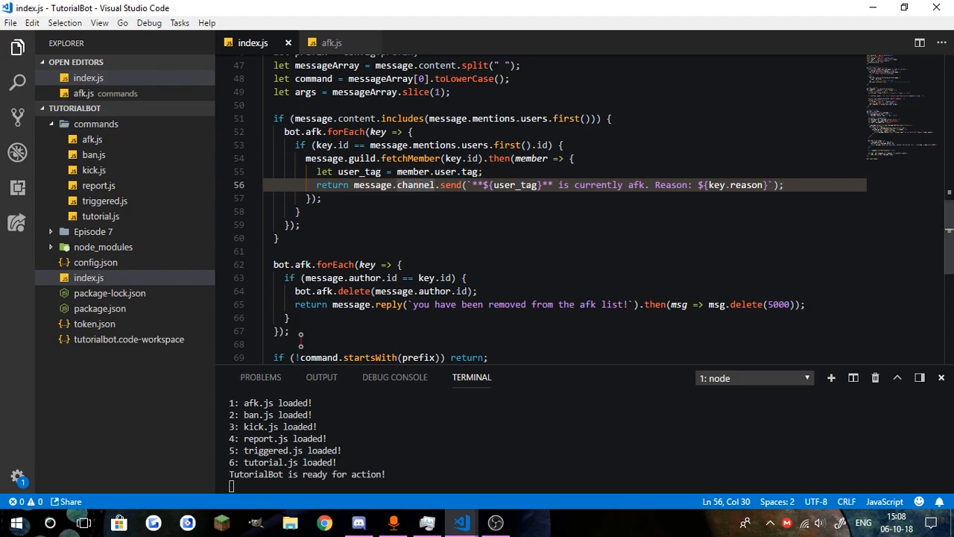
Review the AFK handling code and afk.js, then copy the 'currently afk' channel.send line for a commented copy
drag(275, 131, 289, 330)
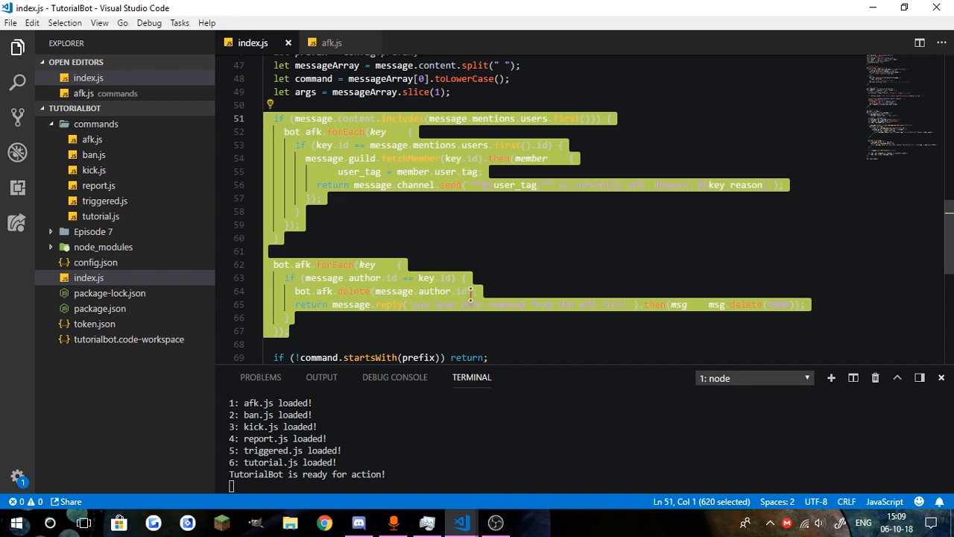
click(468, 291)
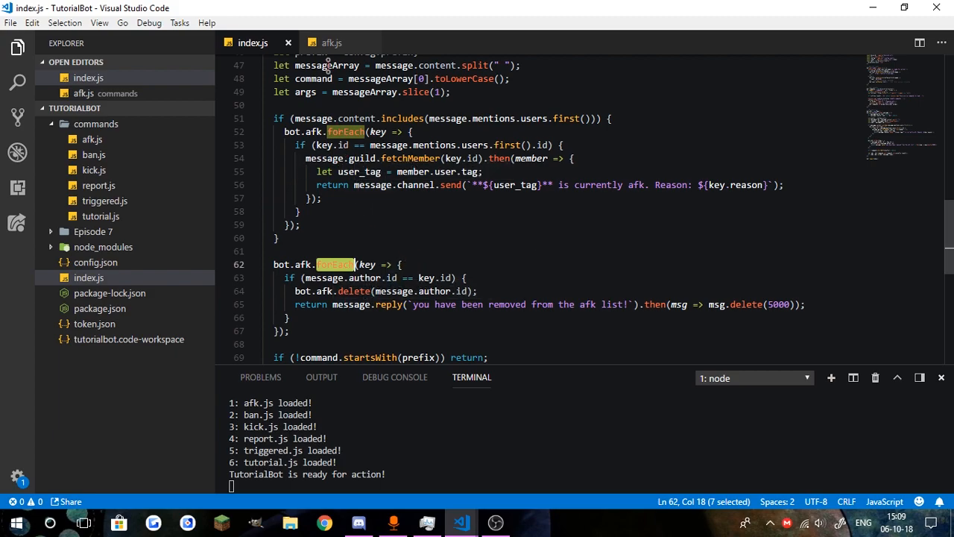
click(331, 42)
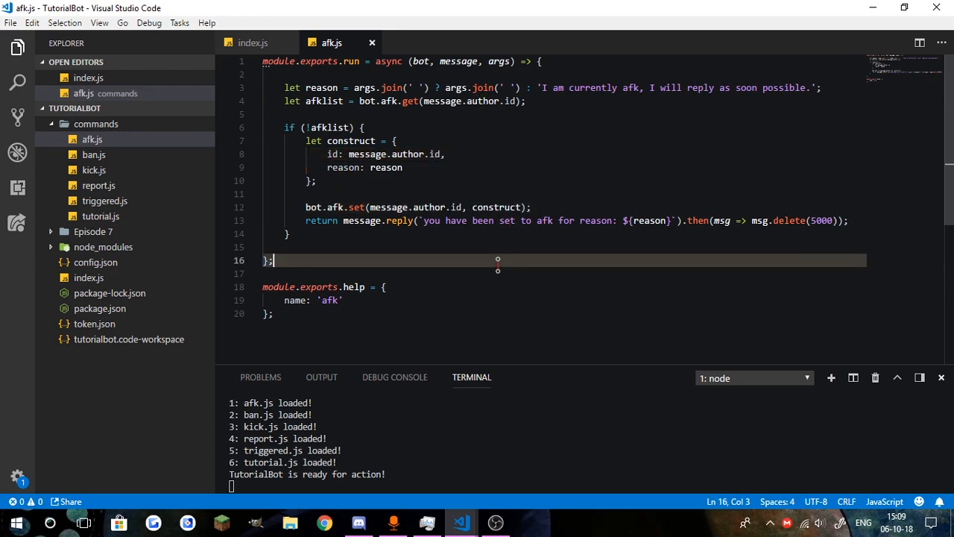
click(256, 42)
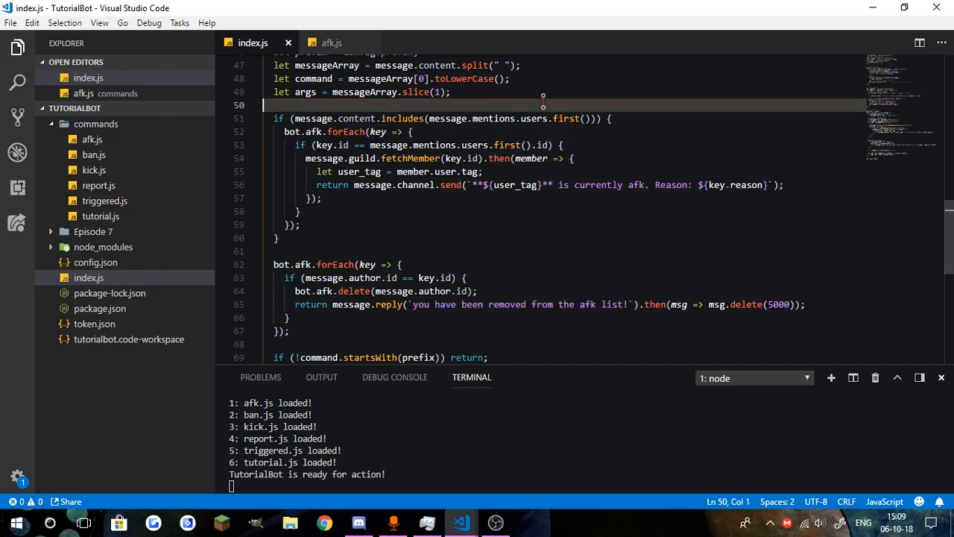
drag(316, 185, 784, 185)
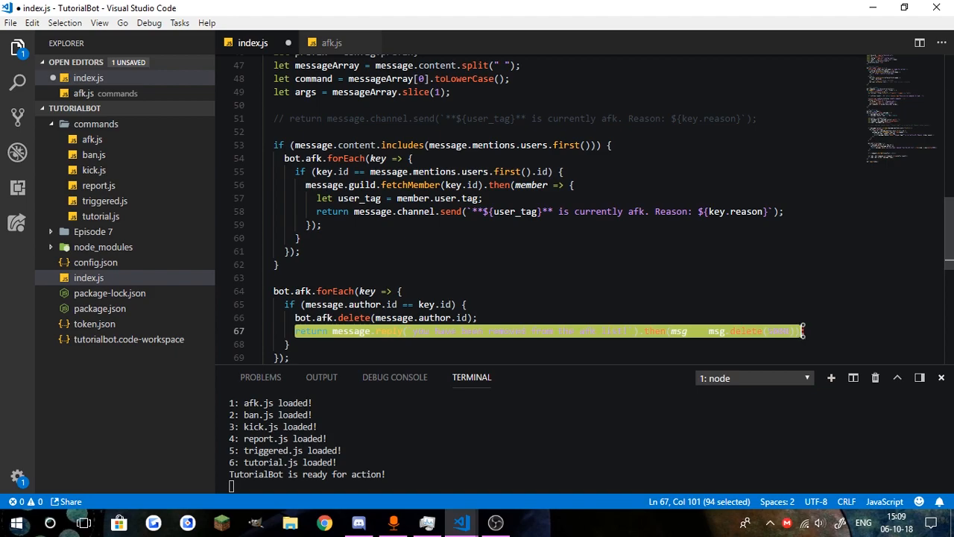
Add a commented 'removed from the afk list' reply line and start a new if (message.content.includes(...)) mention check
click(759, 119)
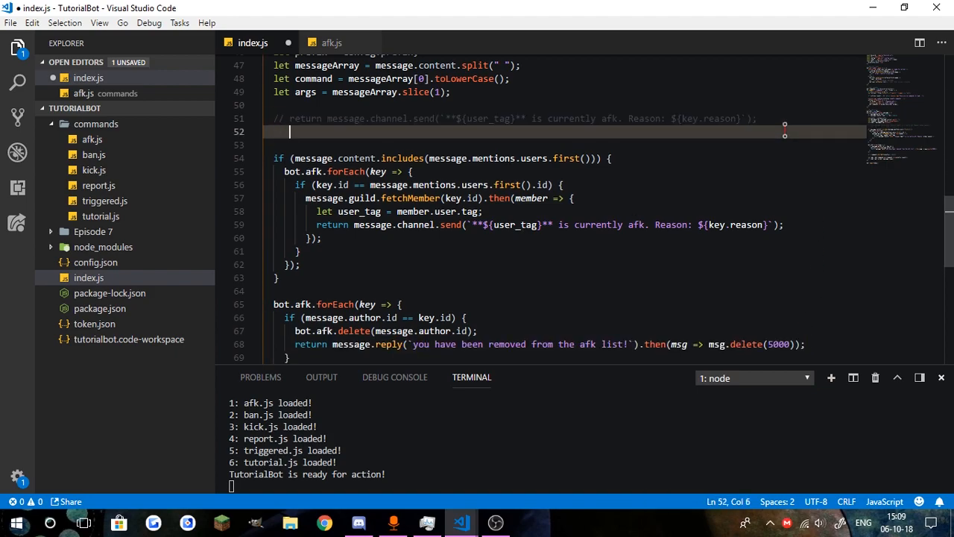
text(// return message.reply(`you have been removed from the afk list!`).then(msg => msg.delete(5000));)
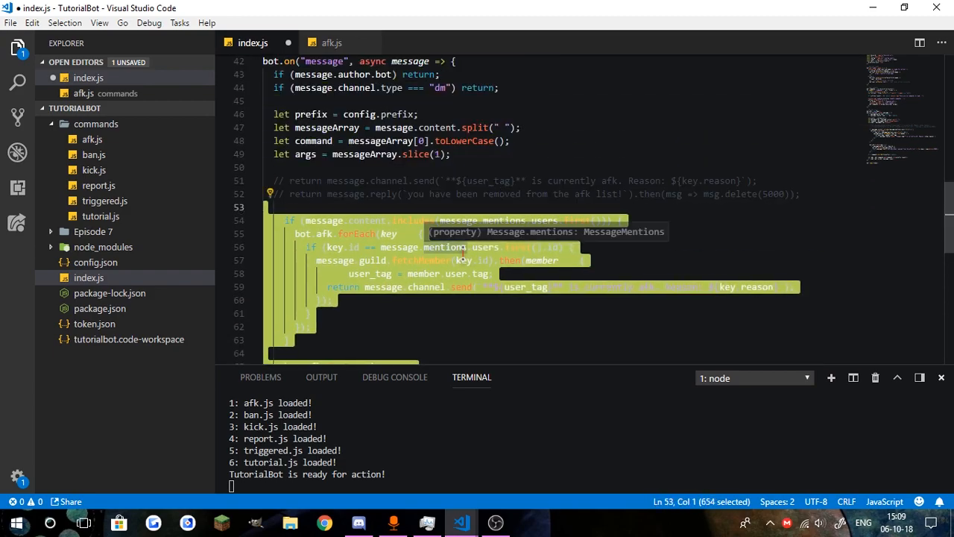
text(if)
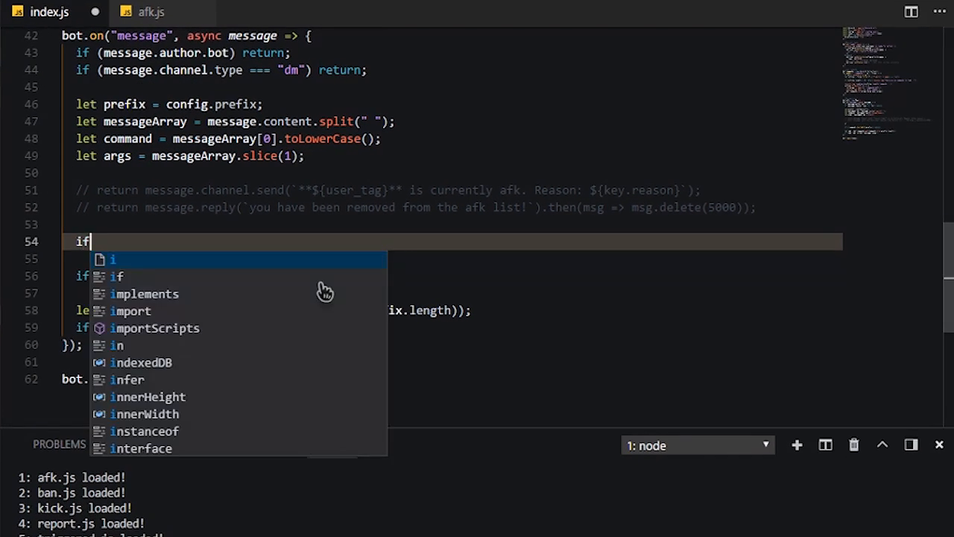
text((message)
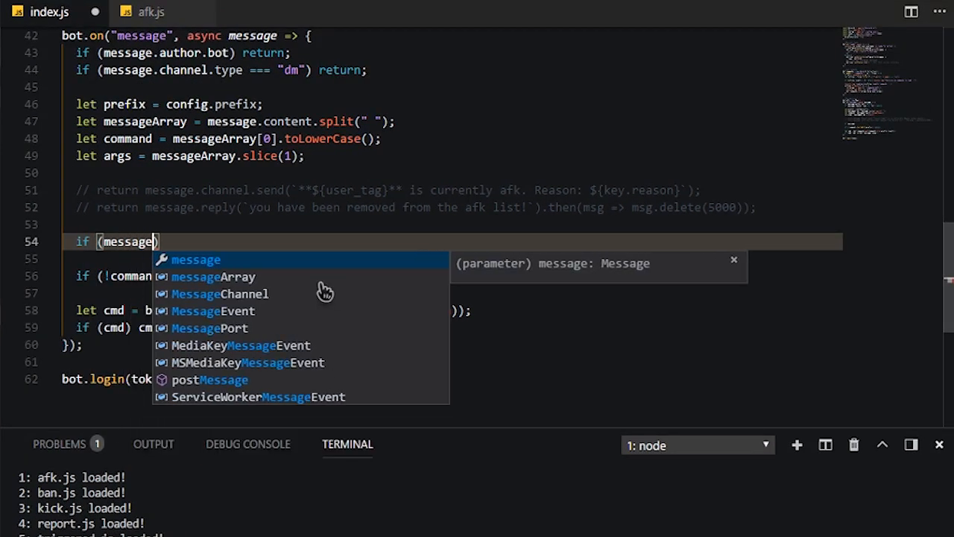
text(.content.includes(message.mentions.users.first()
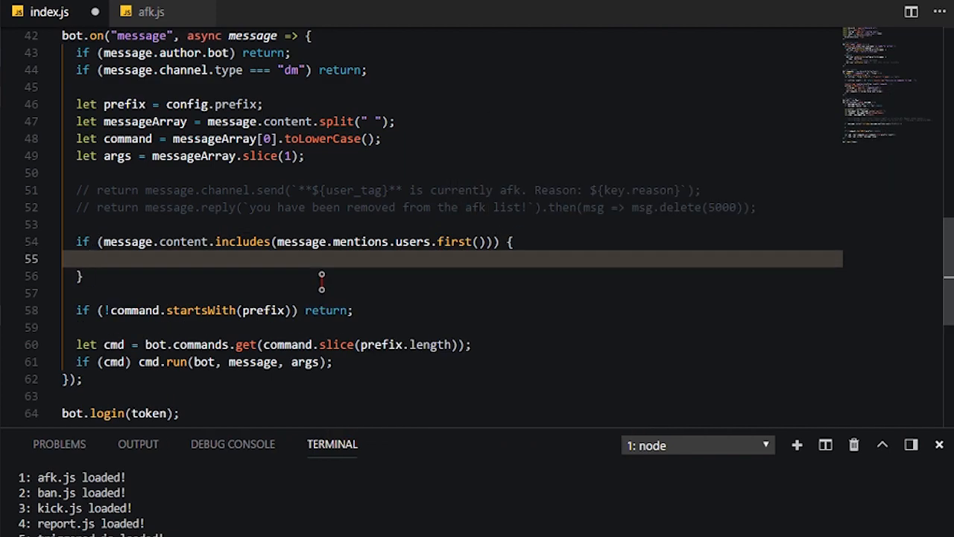
Declare let mentioned = bot.afk.get(message.mentions.users.first().id) and begin the if (mentioned) reply
text(let mentioned =)
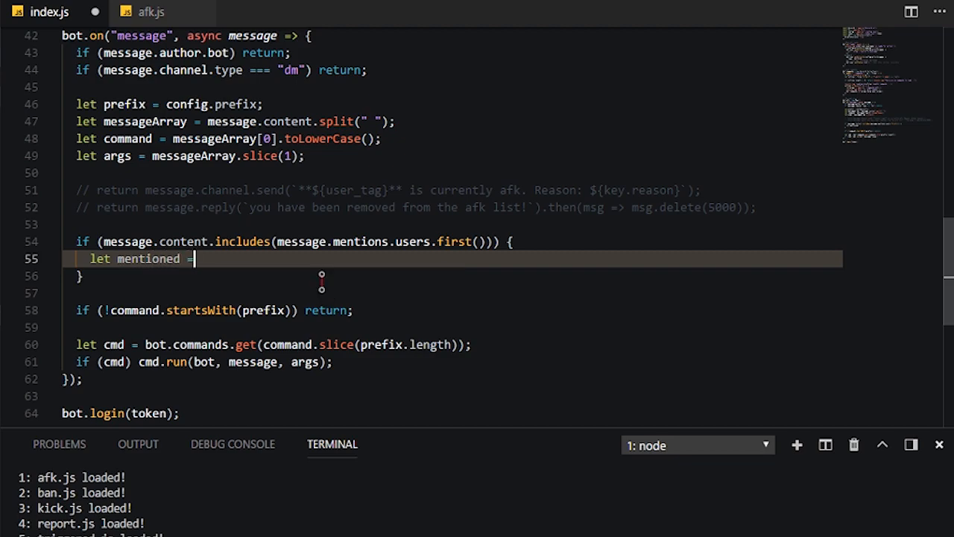
text(bot.afk.get(message)
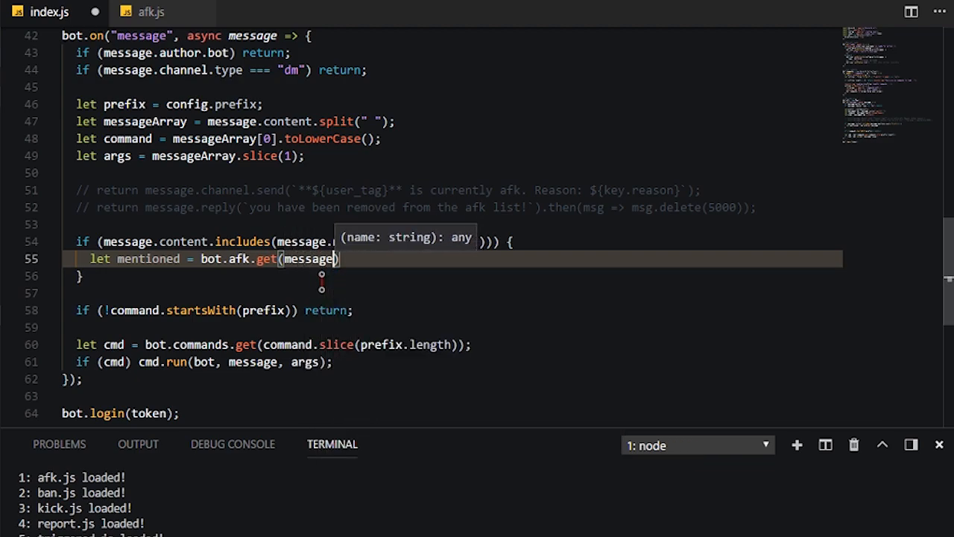
text(.mentions.u)
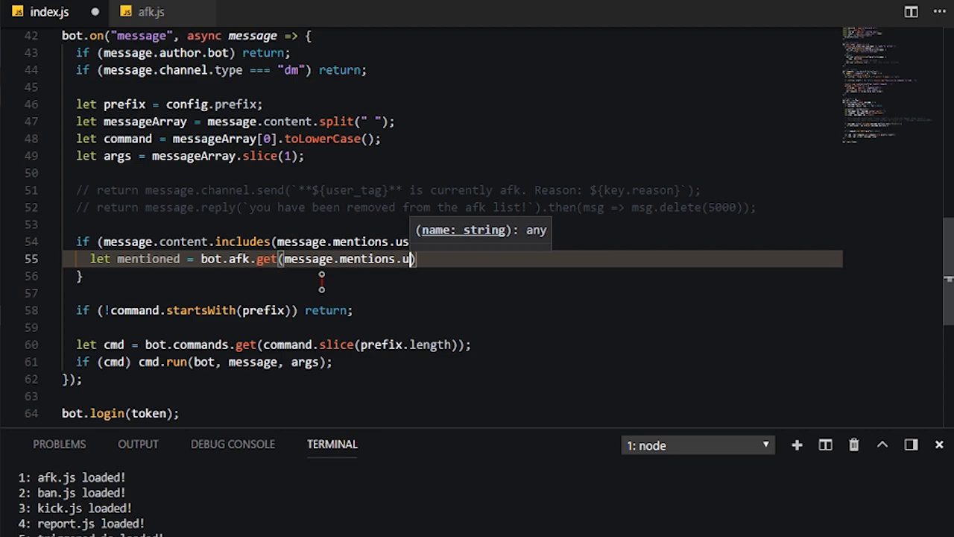
text(sers.first().id);)
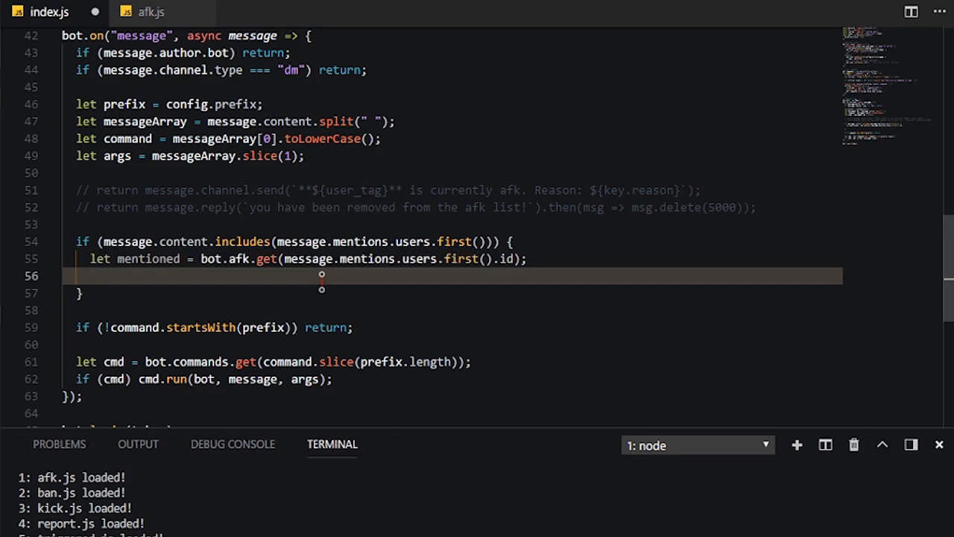
text(if)
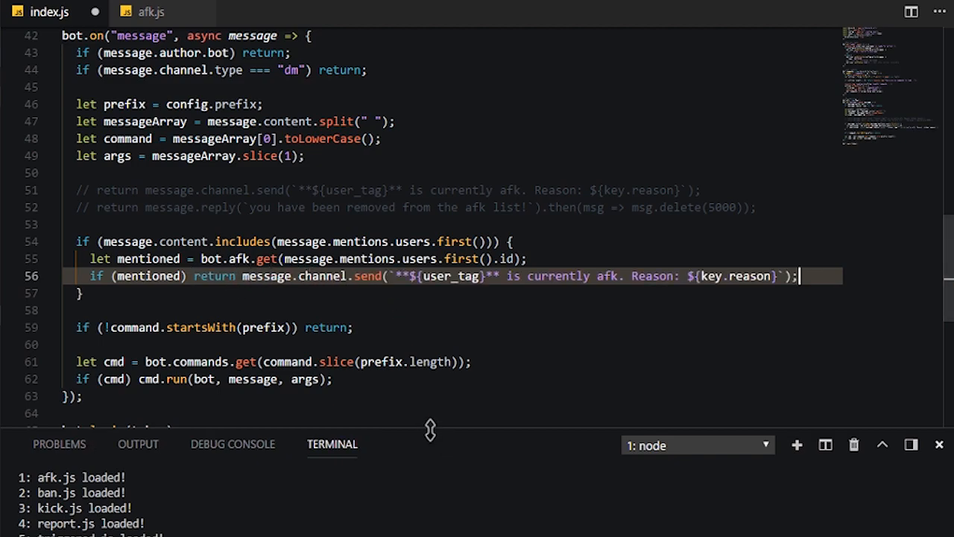
Add usertag: message.author.tag to the AFK entry in afk.js so the reply can use mentioned.usertag
double_click(450, 276)
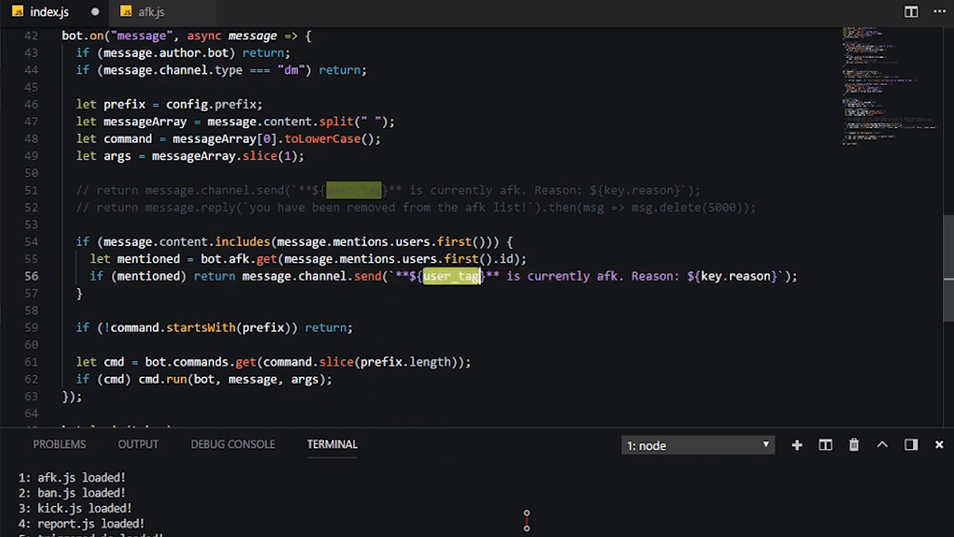
click(151, 12)
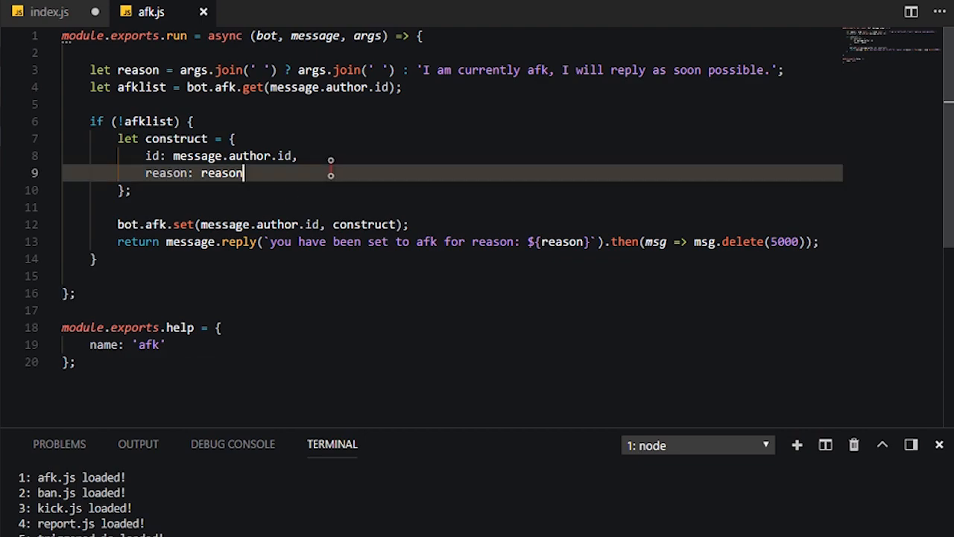
text(usertag)
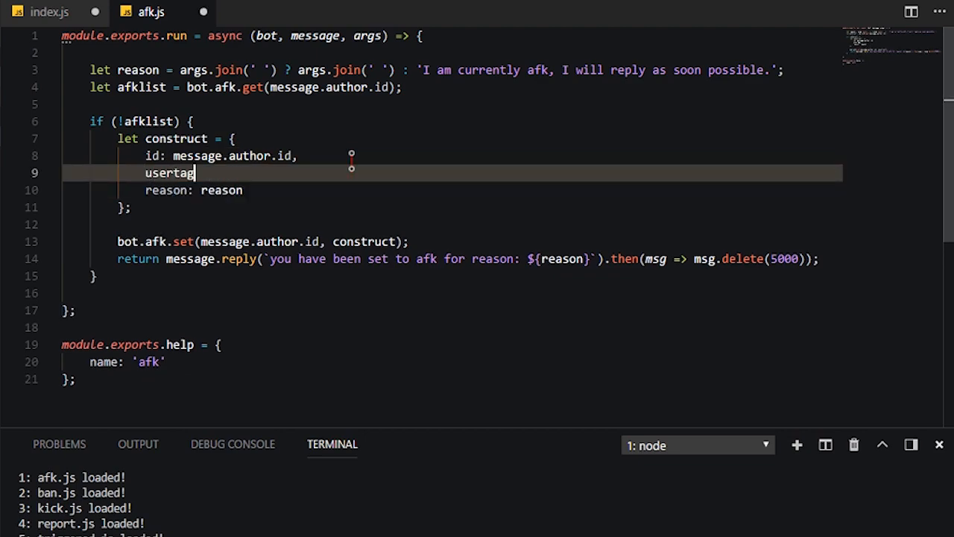
text(: message)
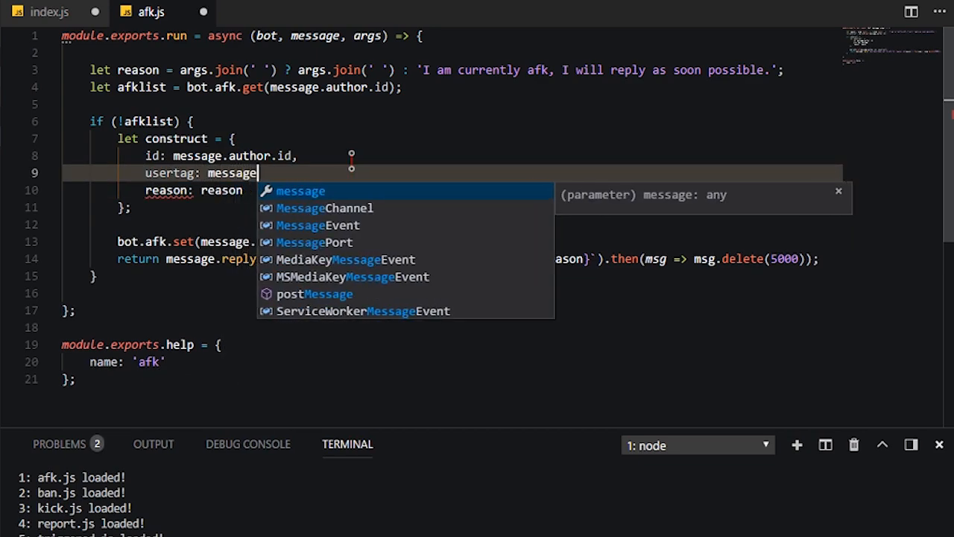
text(.author.tag,)
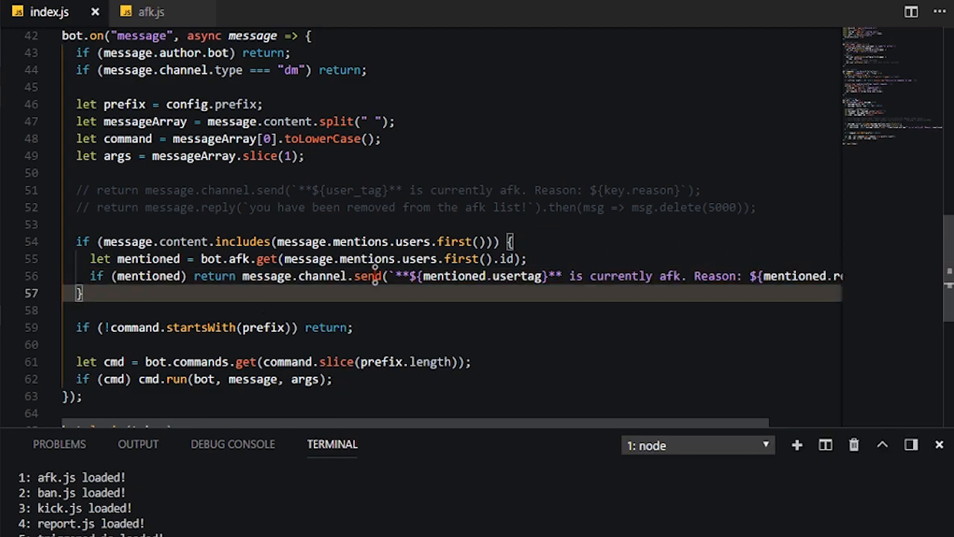
Start a 'let afk' declaration on a fresh line below the mention check block
click(698, 444)
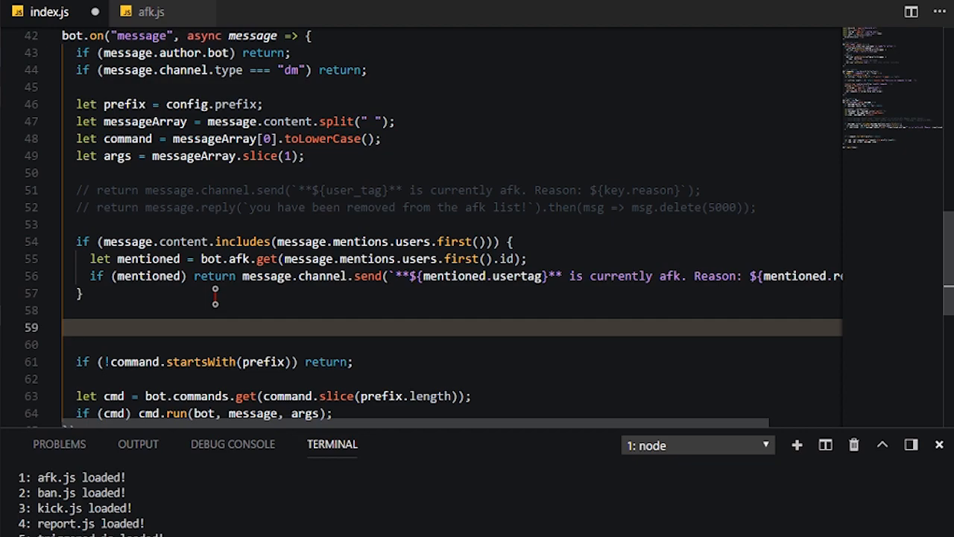
text(let)
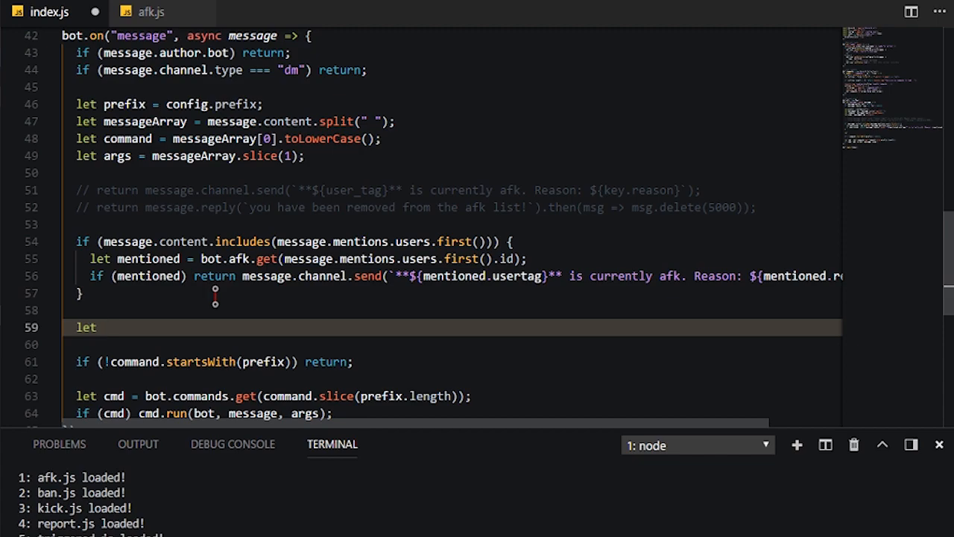
text(afk)
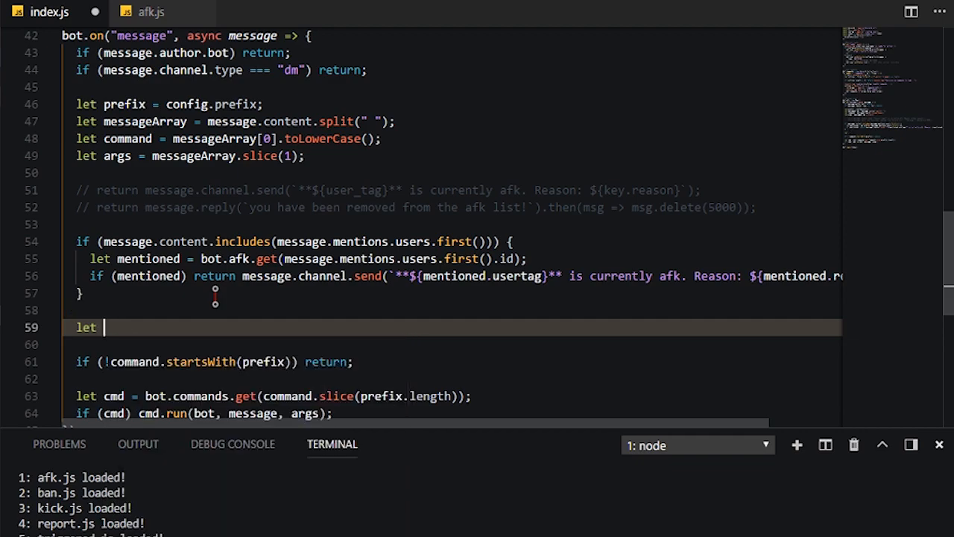
Declare let afkcheck = bot.afk.get(message.author.id) and add if (afkcheck) return [..., message.reply(...)]
text(afkc)
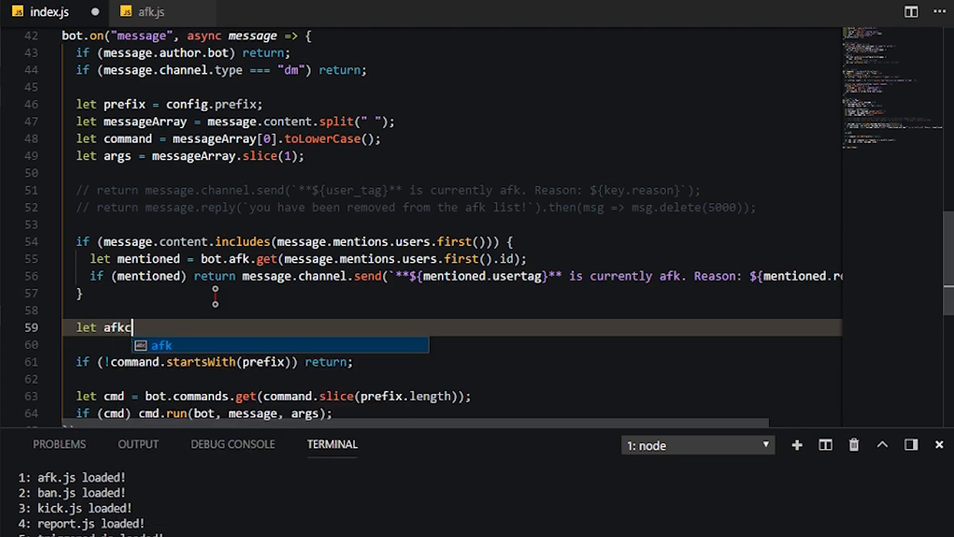
text(heck =)
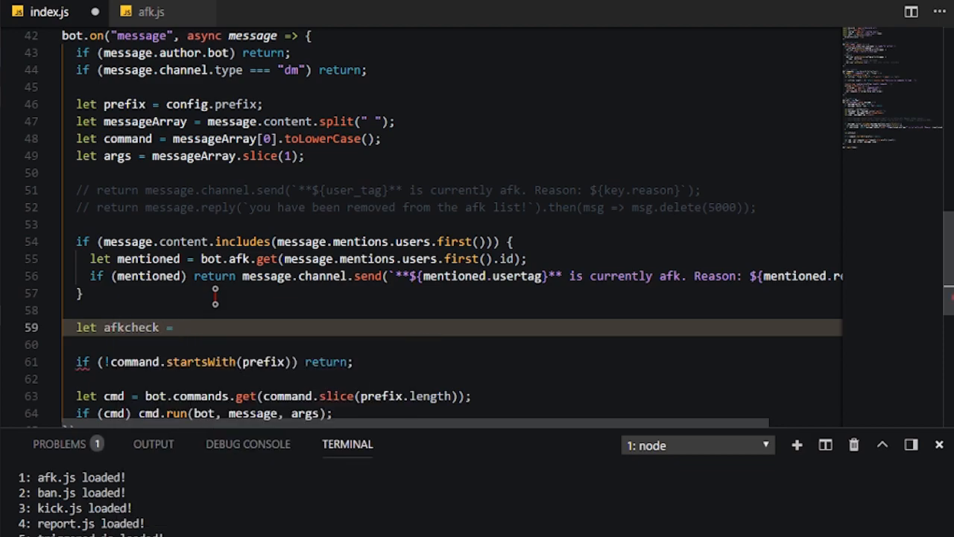
text(bot.afk.getm)
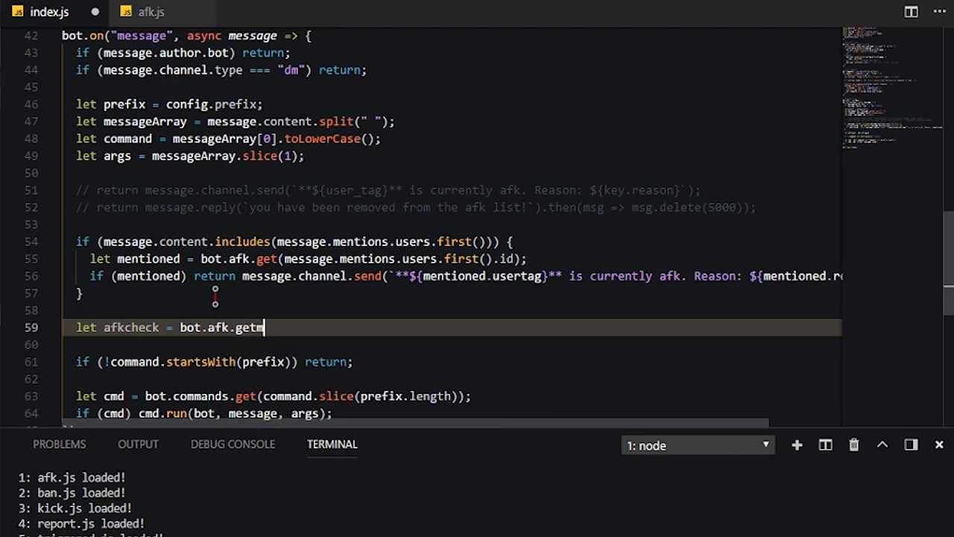
text((message)
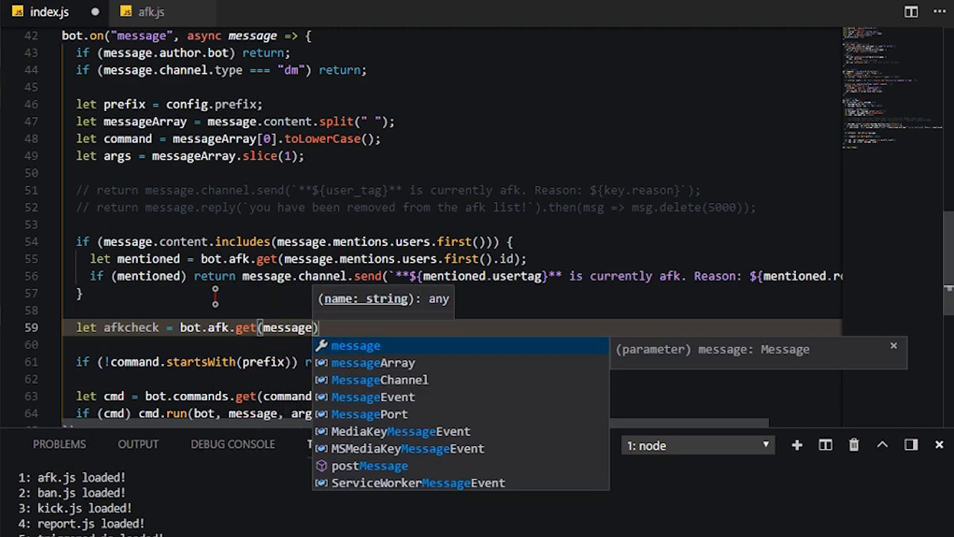
text(.author.id)
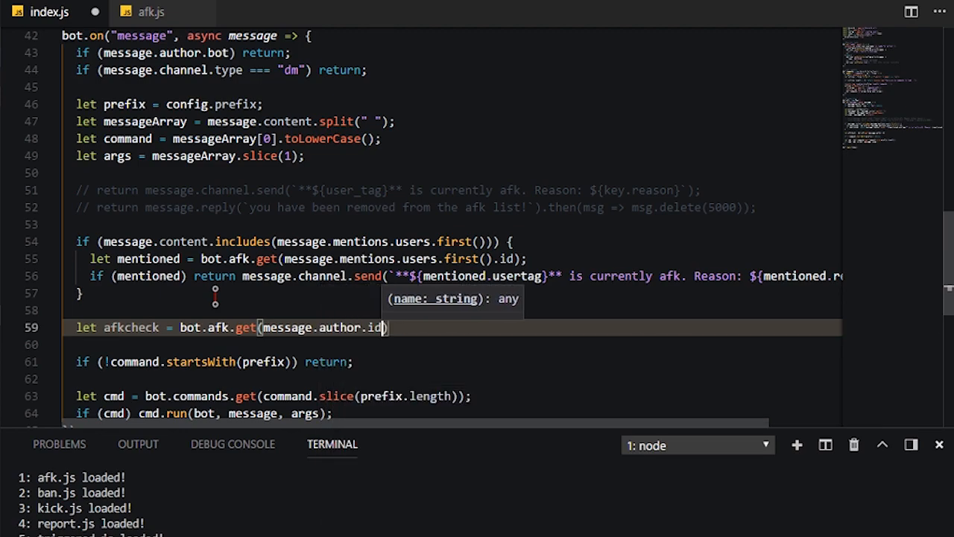
key(Enter)
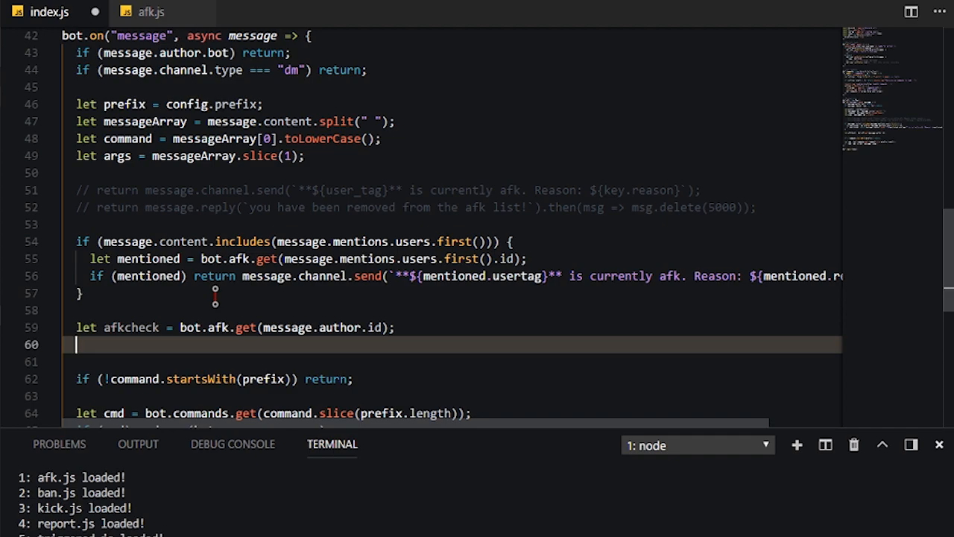
text(if (afkcheck)
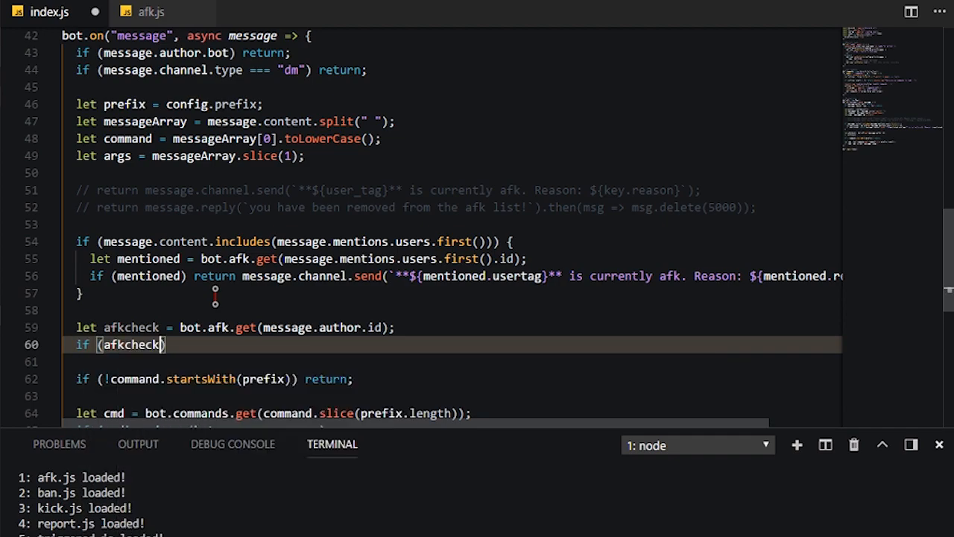
text(" ")
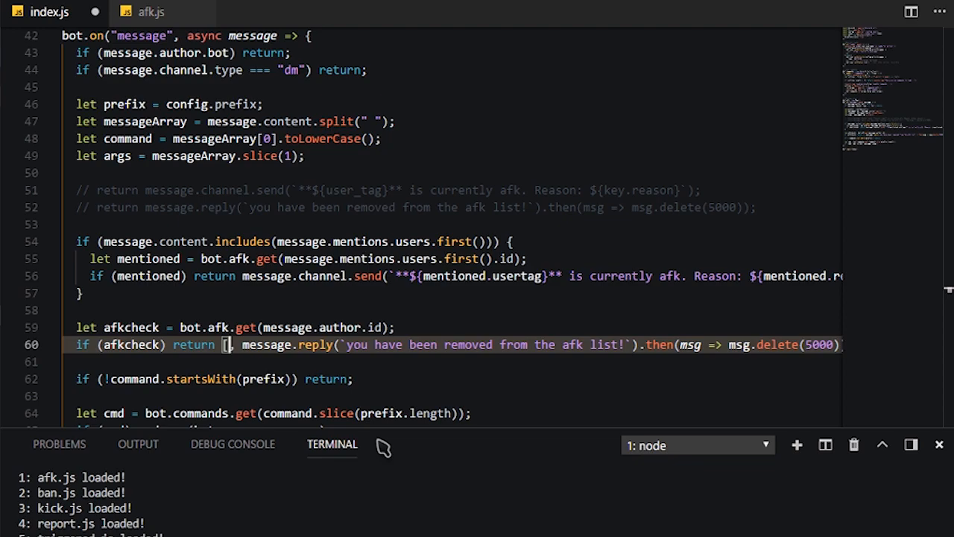
Insert bot.afk.delete(message.author.id) into the afkcheck return array before the reply
text(bot.afk.delete()
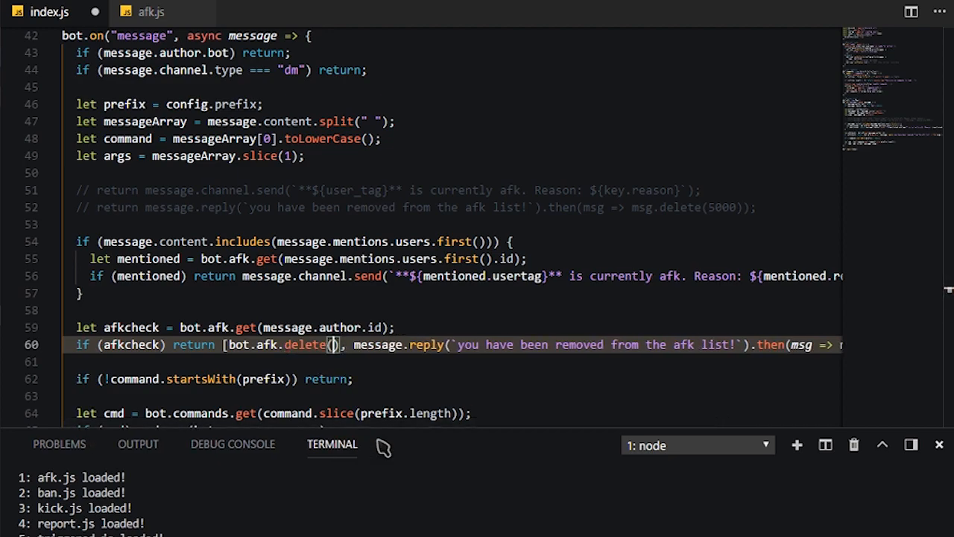
text(message.a)
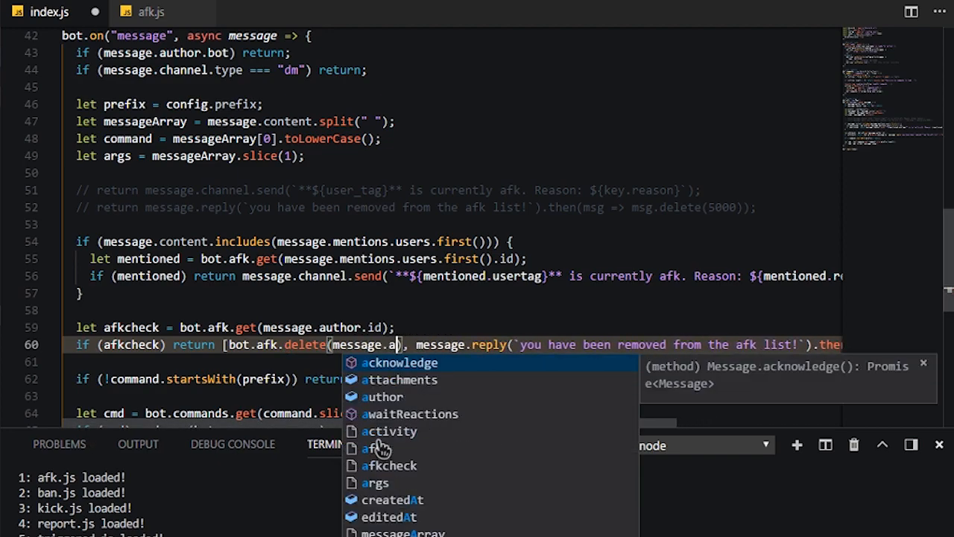
text(uthor.)
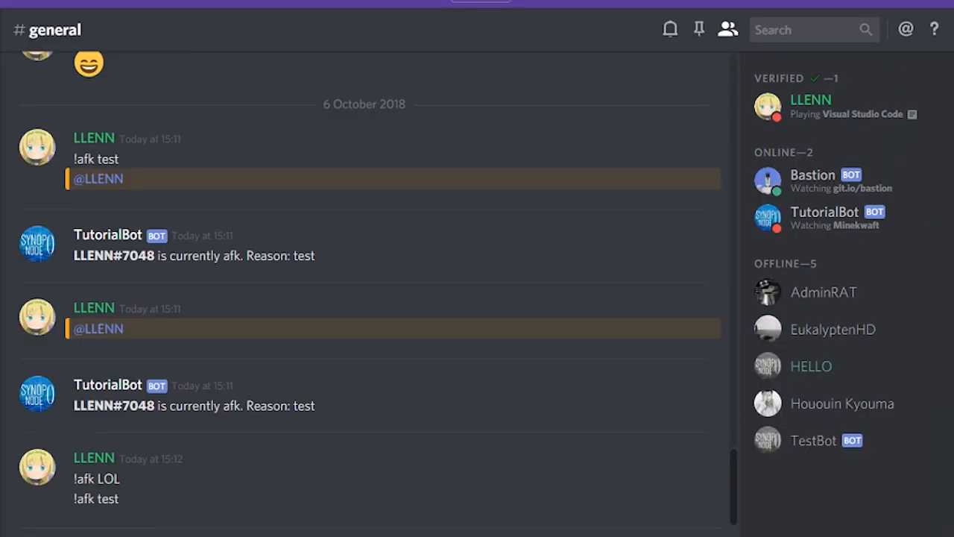
In Discord #general, mention yourself with @ and confirm the bot's AFK and removal replies
scroll(down, 3)
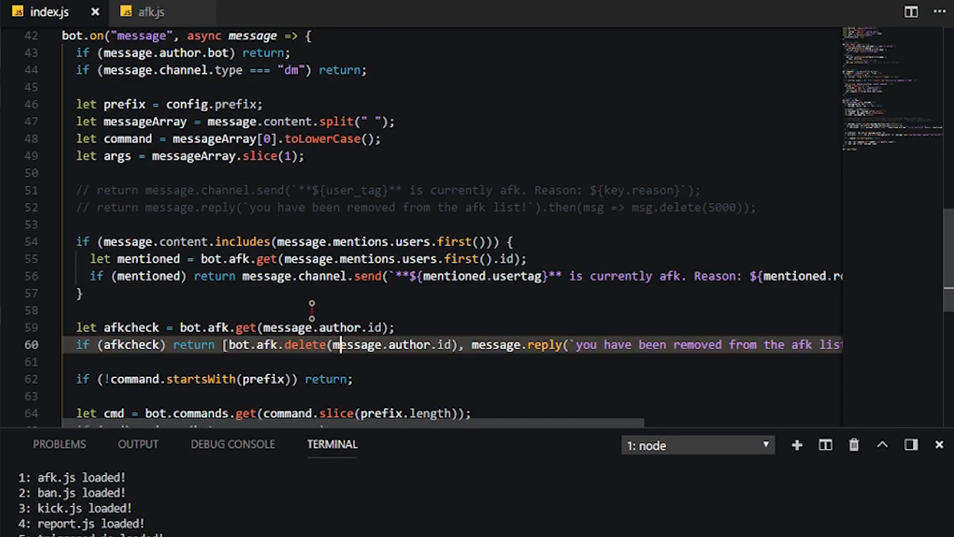
click(151, 12)
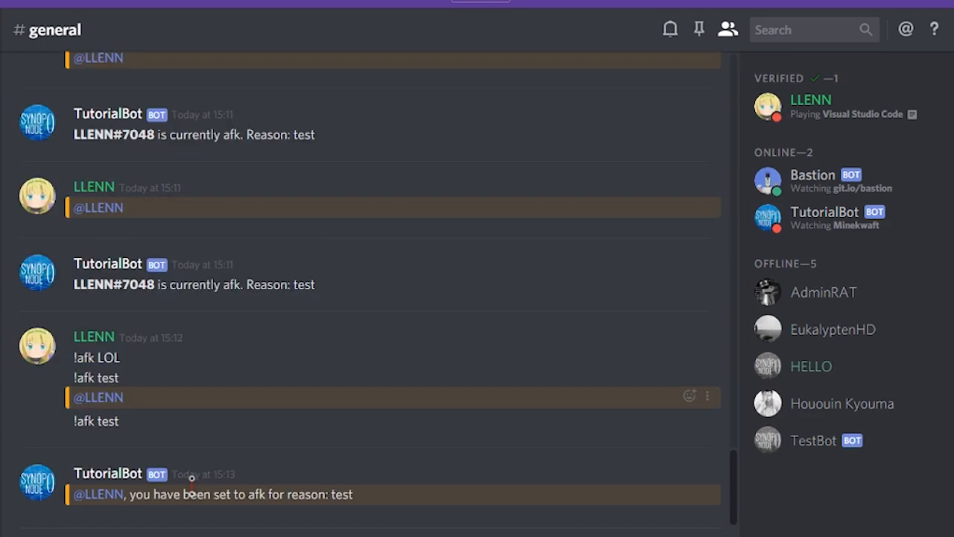
text(@ll)
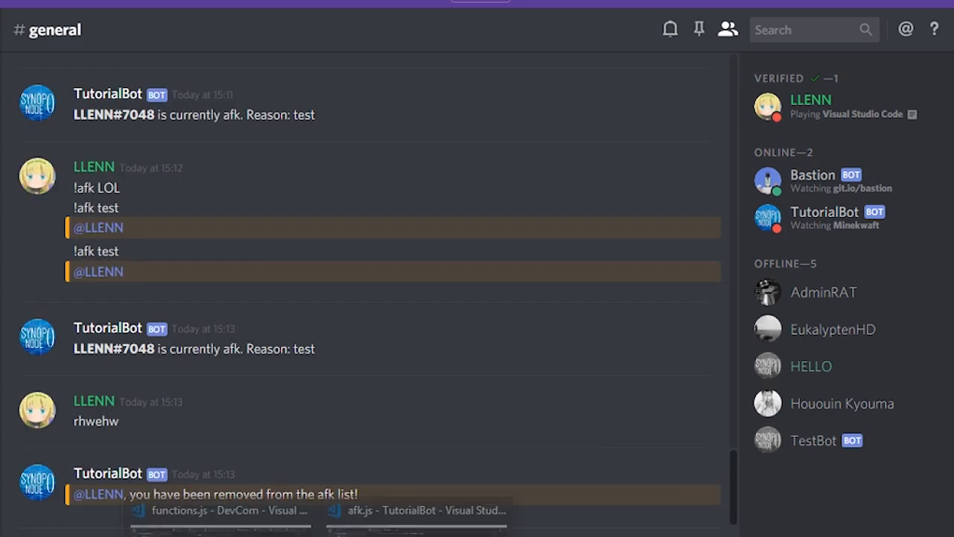
click(416, 510)
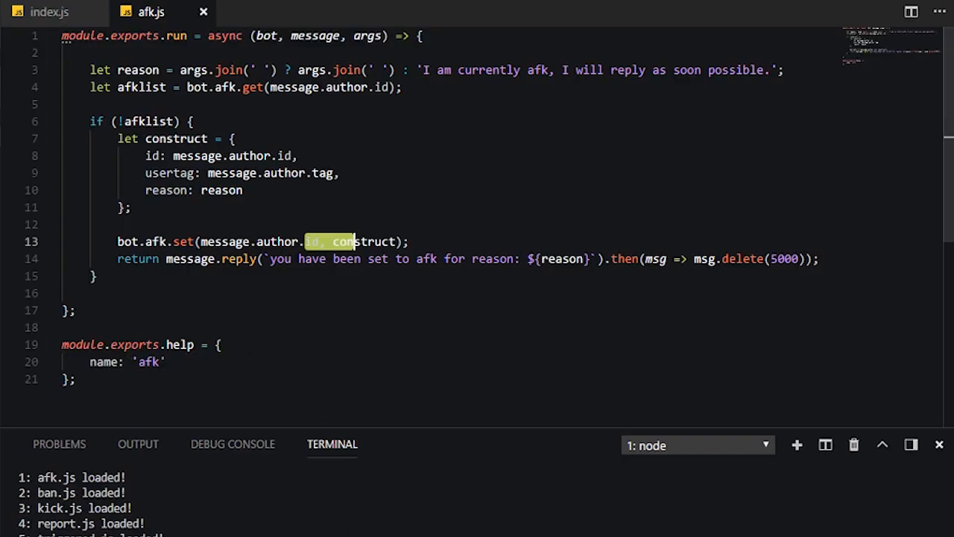
Switch to afk.js to review it before removing 'return' from the mention check
click(48, 12)
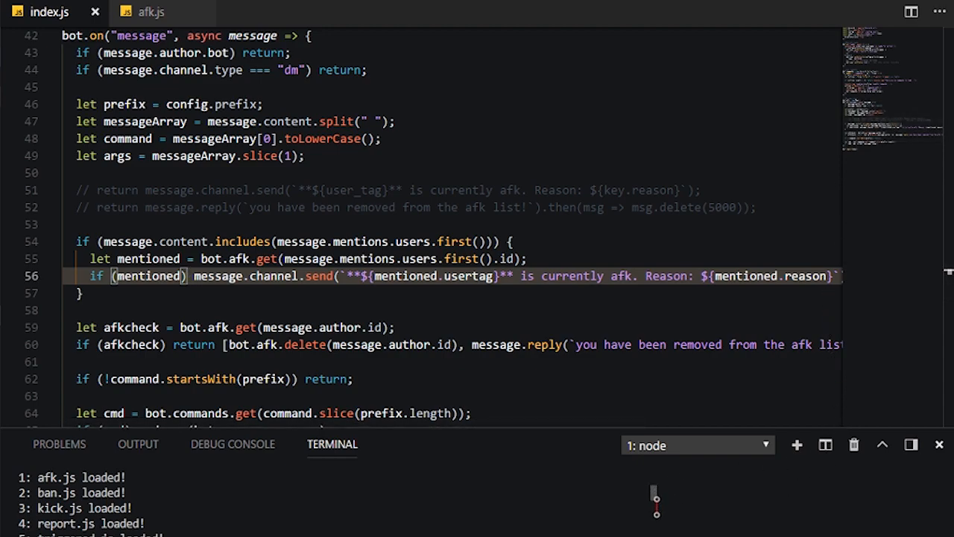
mouse_move(683, 410)
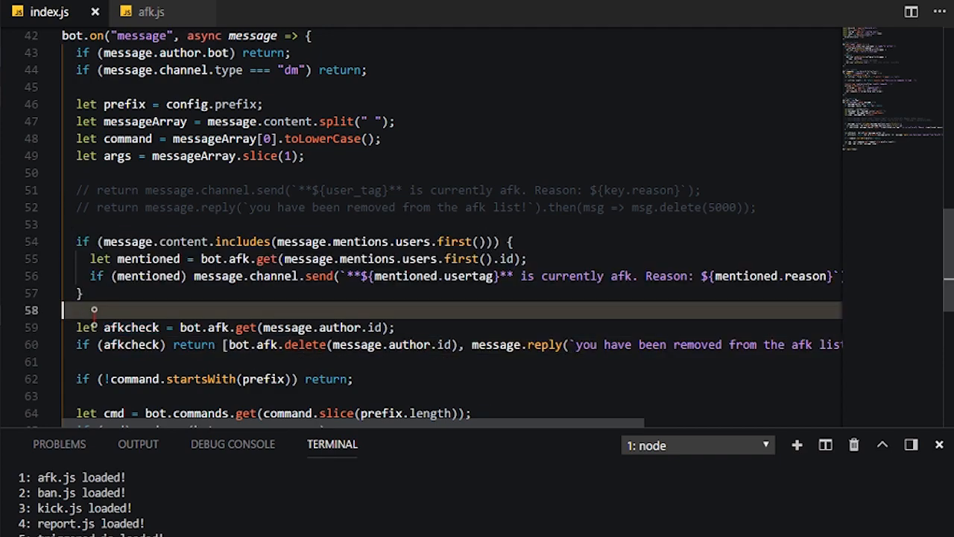
key(Backspace)
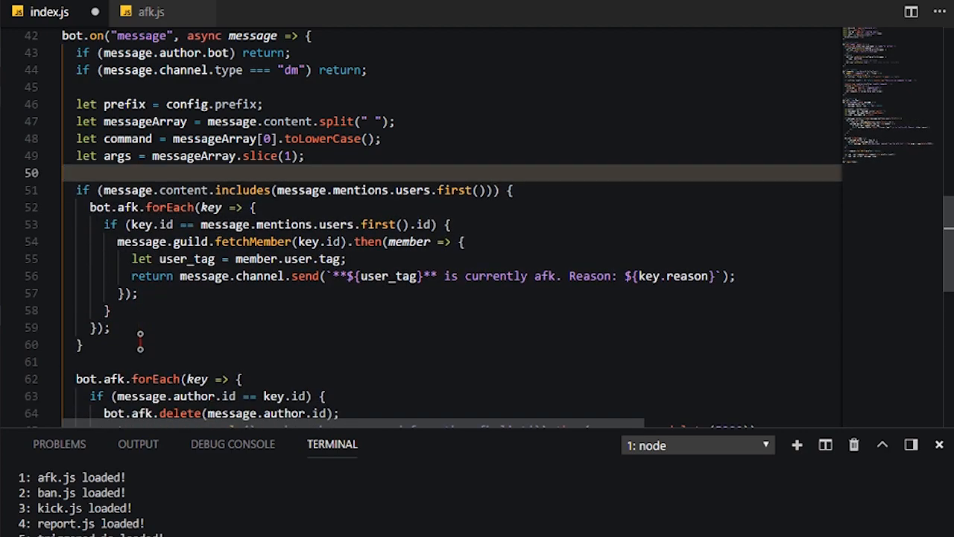
Compare the old forEach AFK code against the compact afkcheck version and keep the rewrite
scroll(down, 3)
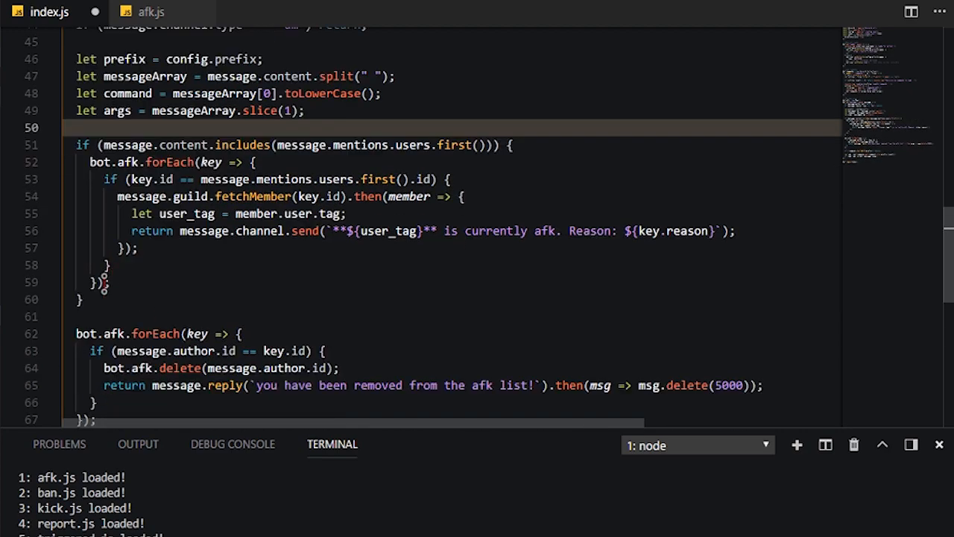
drag(82, 144, 105, 299)
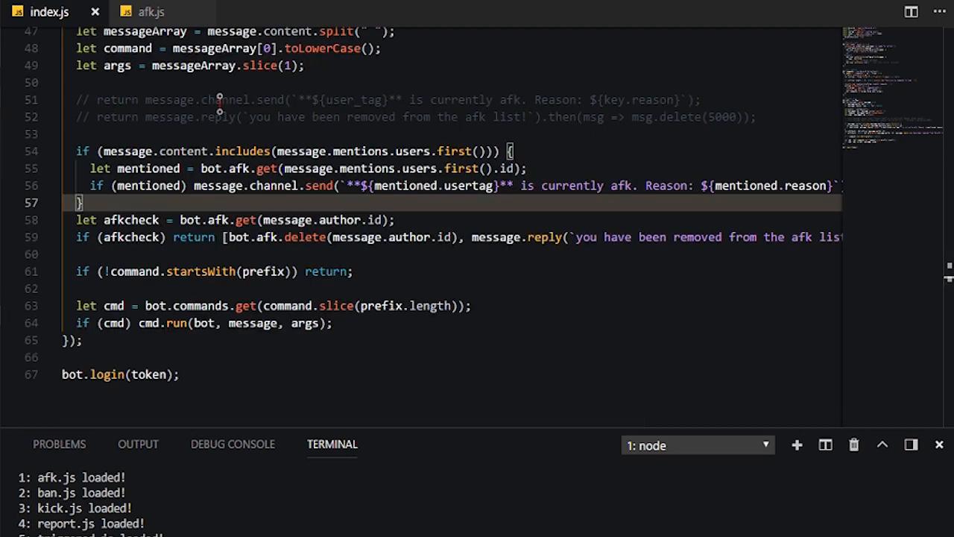
mouse_move(341, 237)
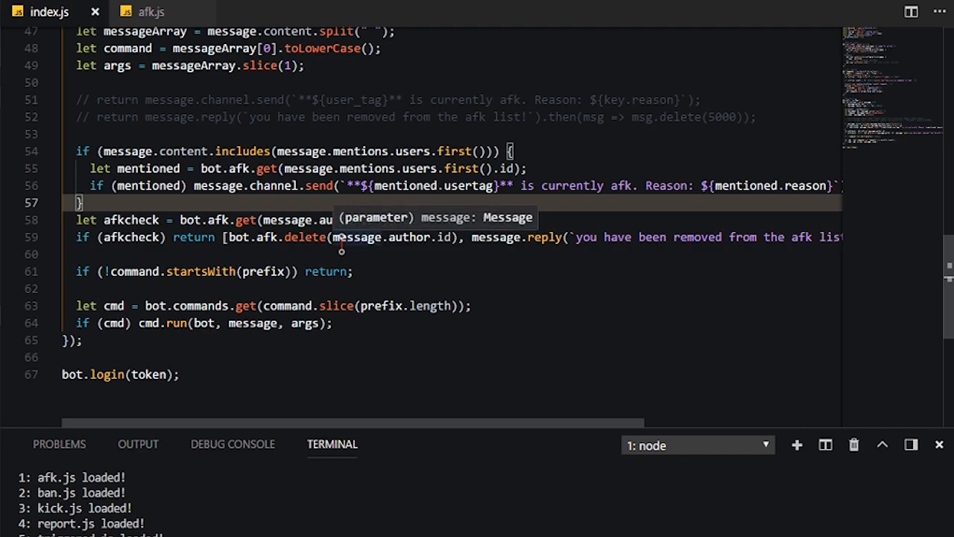